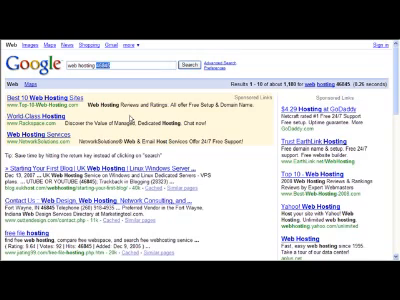
mouse_move(128, 120)
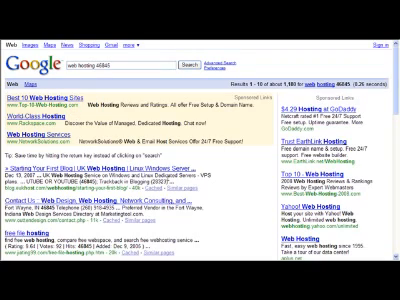
scroll(down, 3)
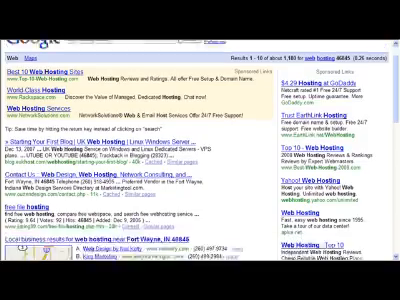
scroll(down, 3)
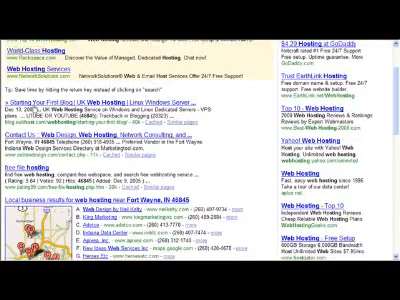
scroll(down, 3)
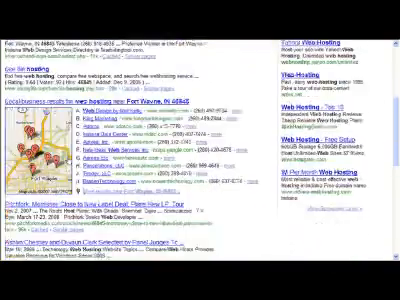
scroll(down, 3)
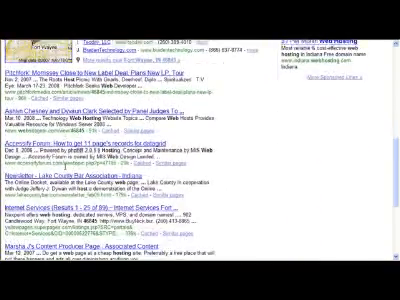
scroll(down, 3)
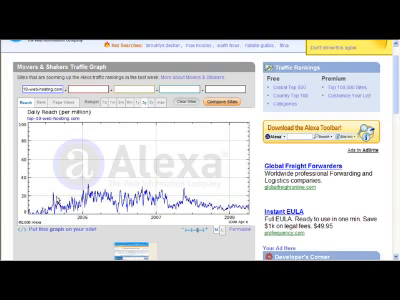
mouse_move(56, 202)
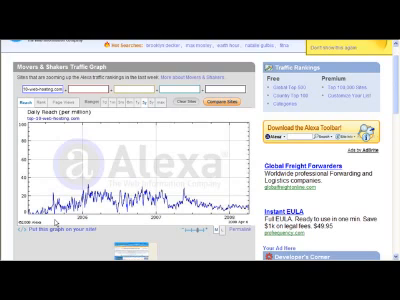
mouse_move(52, 220)
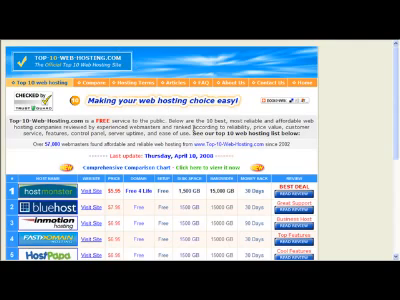
scroll(down, 3)
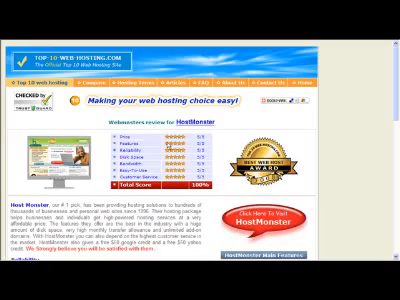
scroll(down, 3)
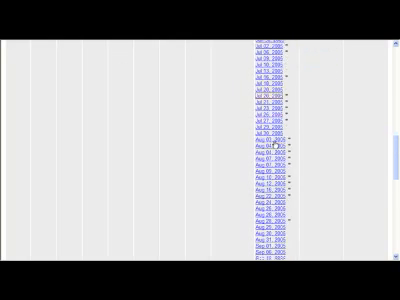
scroll(down, 3)
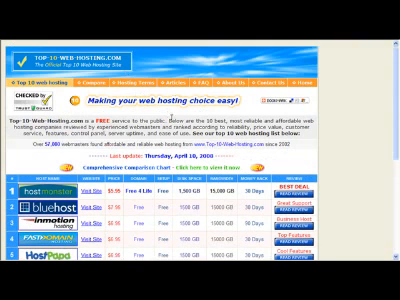
scroll(down, 3)
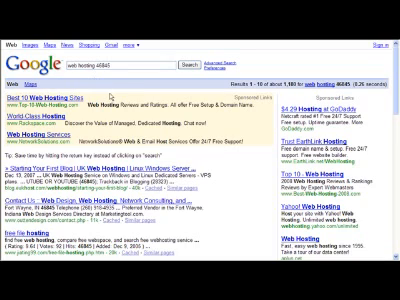
mouse_move(108, 96)
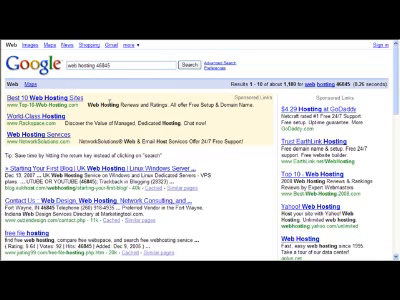